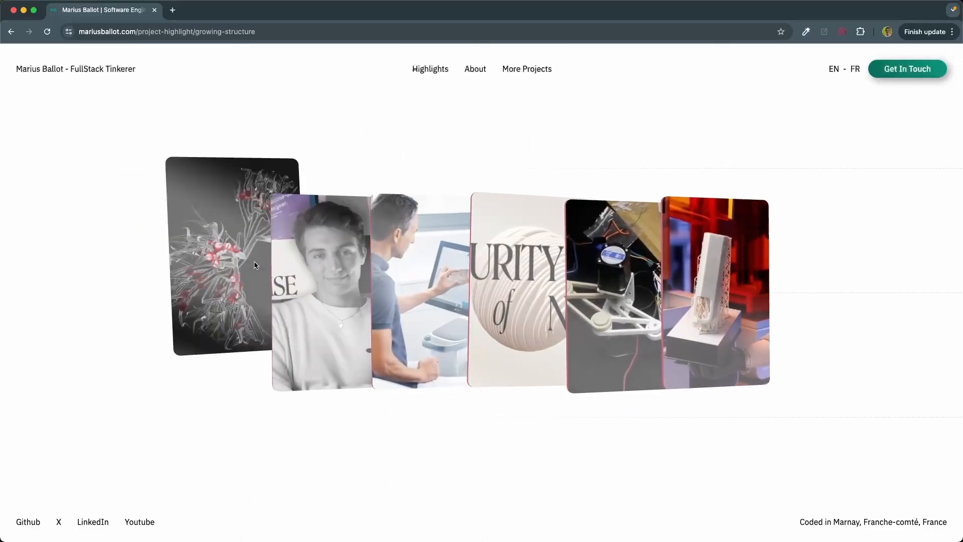
- Open the colour picker for the example scene's ambient light, currently black
left_click(231, 254)
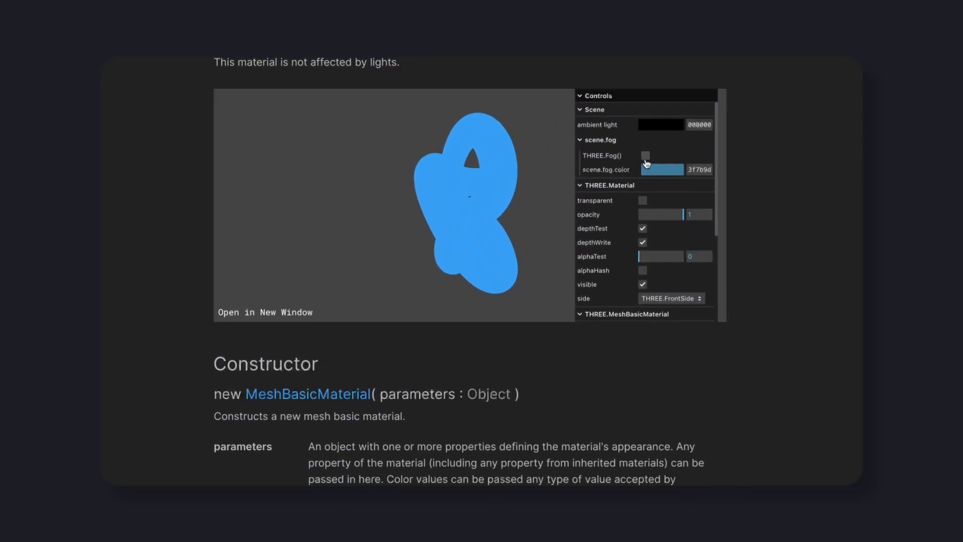
left_click(661, 125)
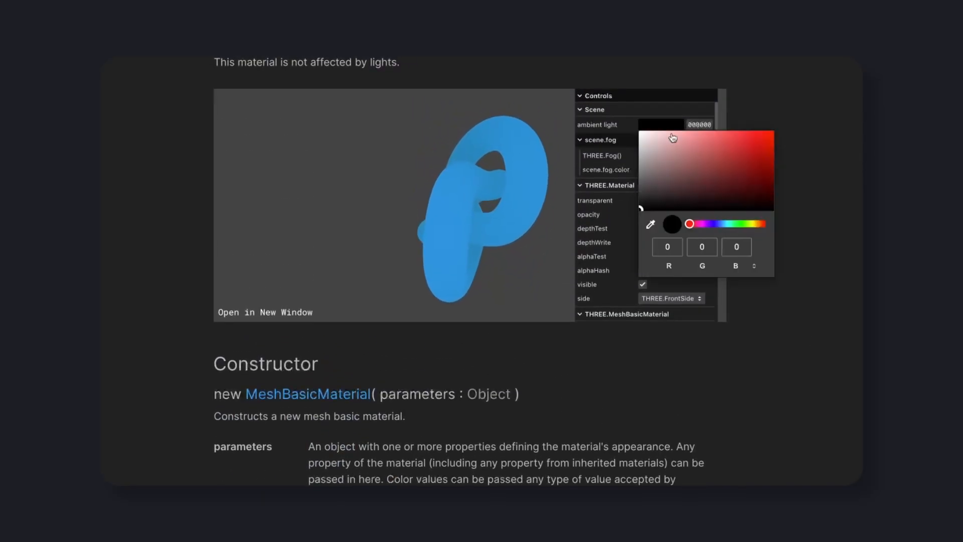